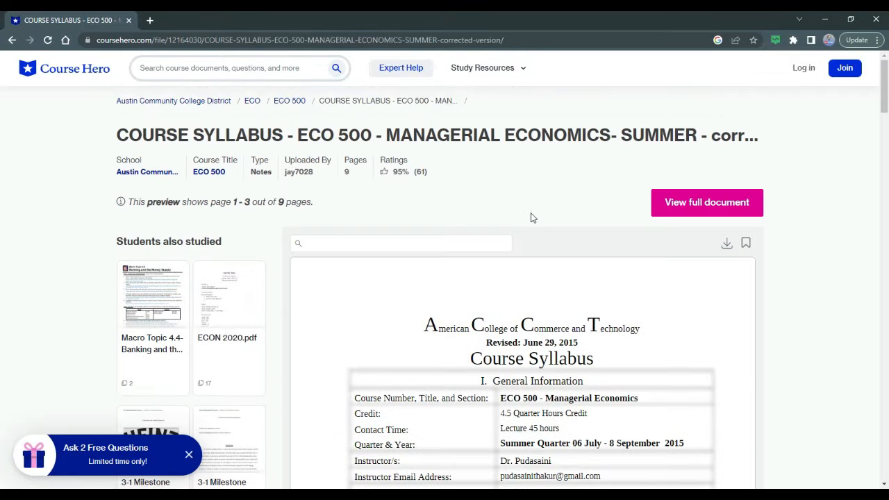
pyautogui.moveTo(689, 208)
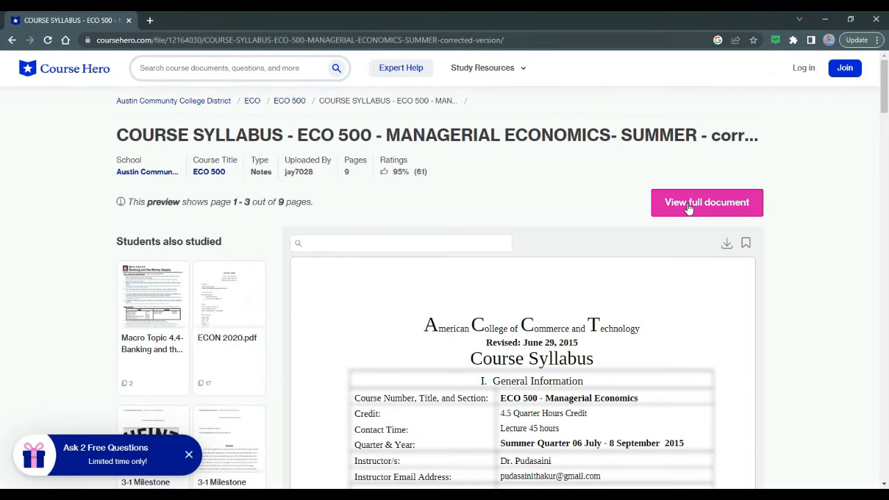
# Step: Request the full ECO 500 syllabus document from its preview page
pyautogui.click(706, 203)
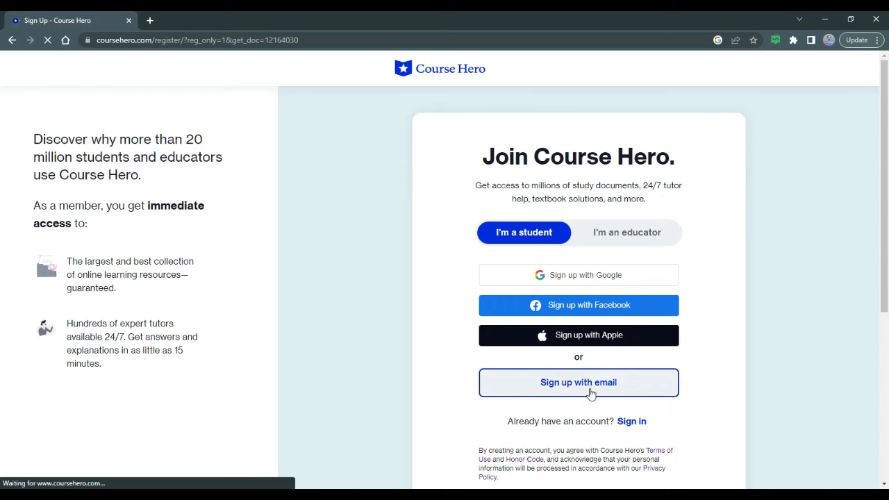
# Step: Create a student account by email with school Etiwanda High, reaching the premium membership offer
pyautogui.click(578, 384)
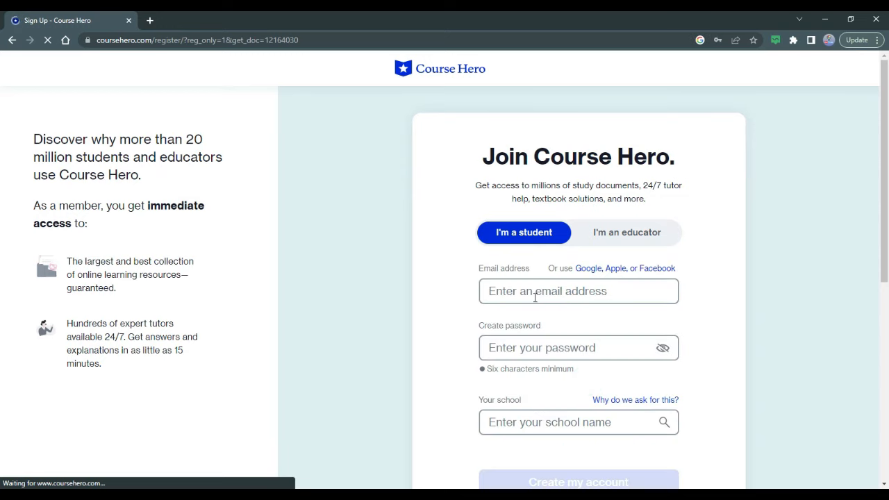
pyautogui.write('yyyyyy@')
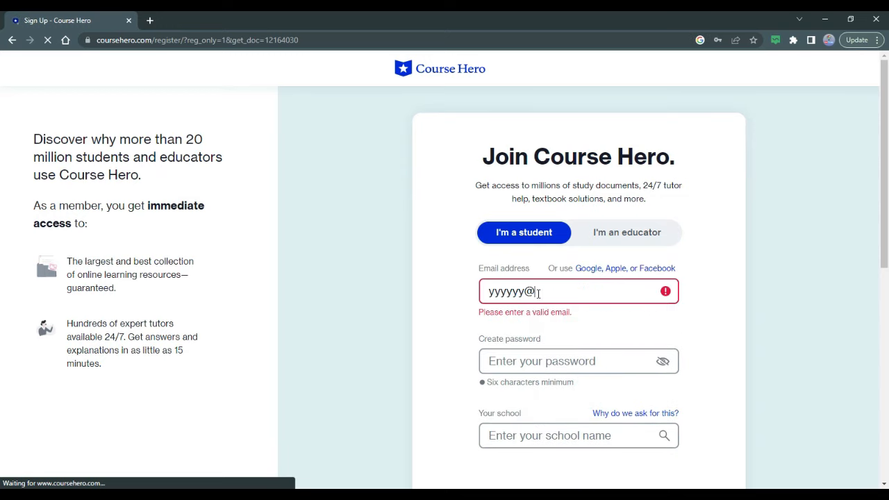
pyautogui.write('gee')
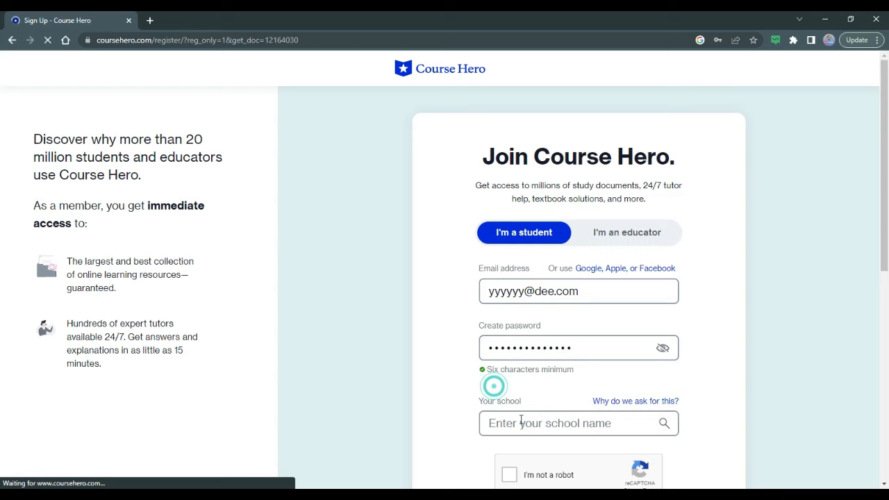
pyautogui.write('e')
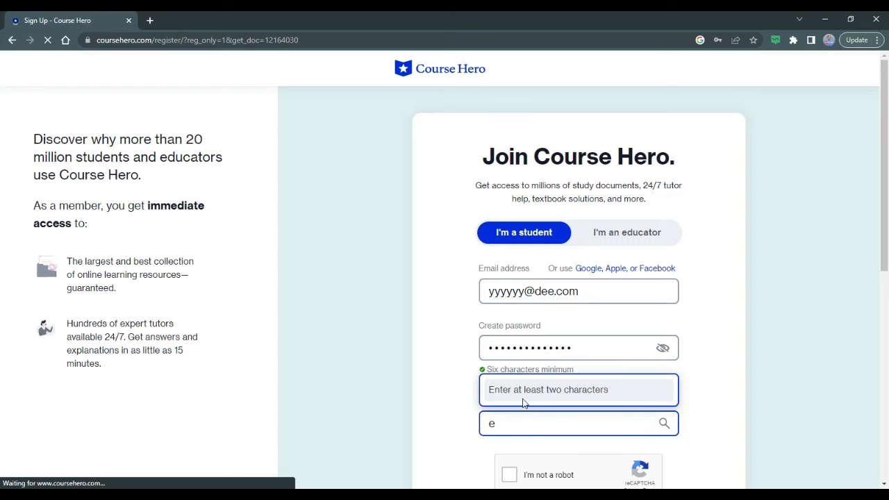
pyautogui.write('t')
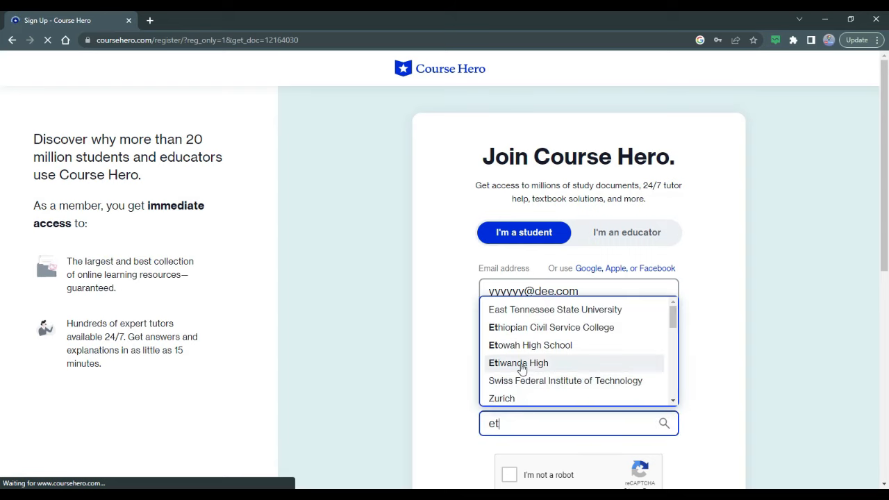
pyautogui.click(518, 364)
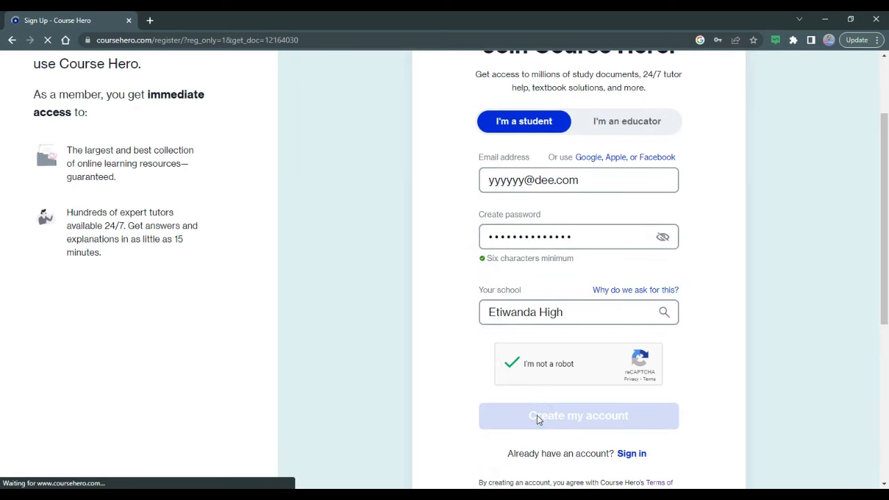
pyautogui.click(578, 417)
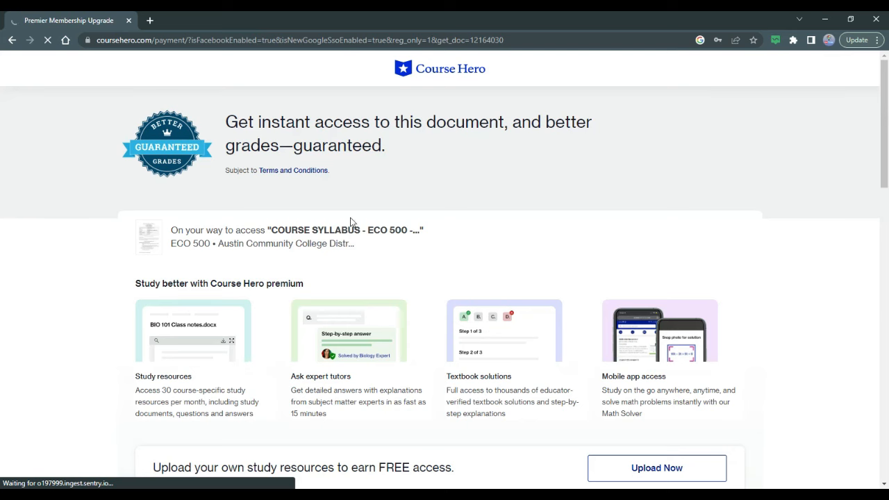
# Step: Go to the Course Hero upload page and follow the saved Discord invite link from Notepad
pyautogui.scroll(-3)
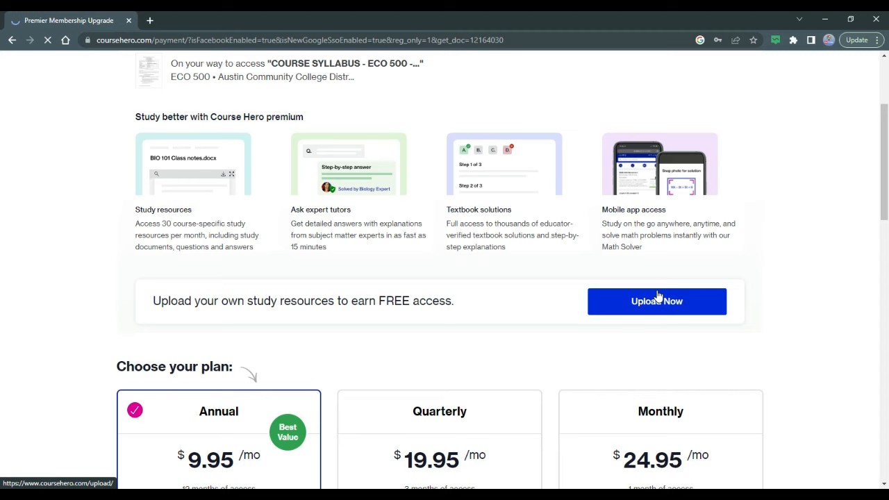
pyautogui.click(656, 302)
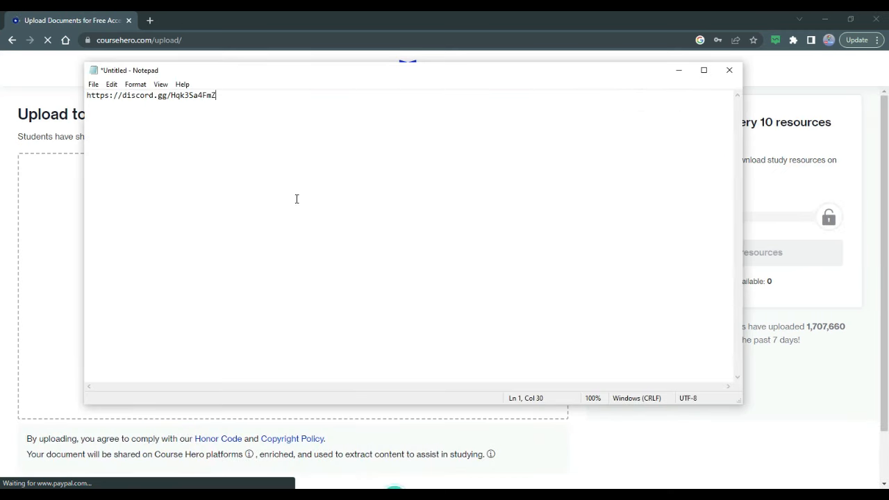
pyautogui.click(727, 69)
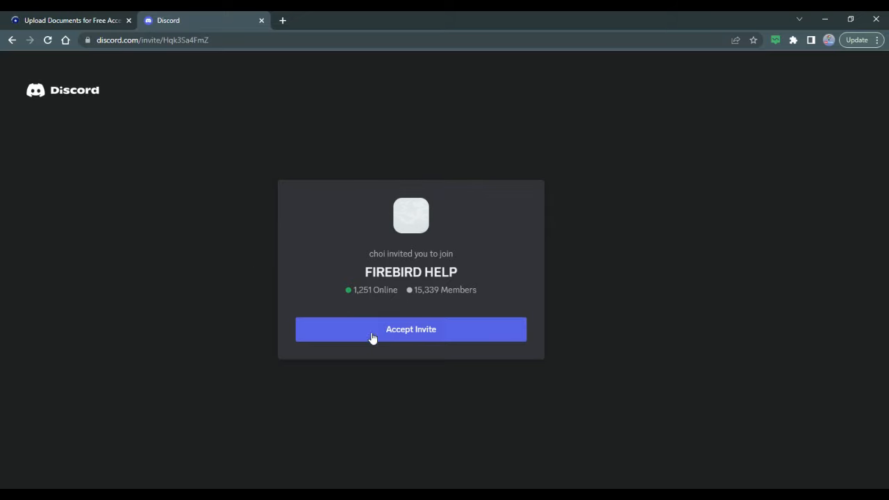
# Step: Join the FIREBIRD HELP Discord server and reach its #ch-bot channel
pyautogui.click(411, 329)
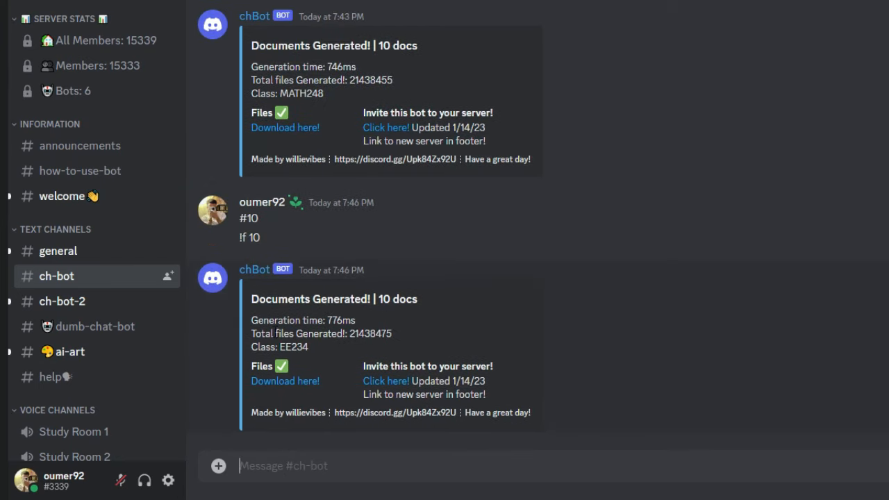
# Step: Download the bot's docs.zip and add its EE234 files to the Course Hero upload list
pyautogui.click(261, 400)
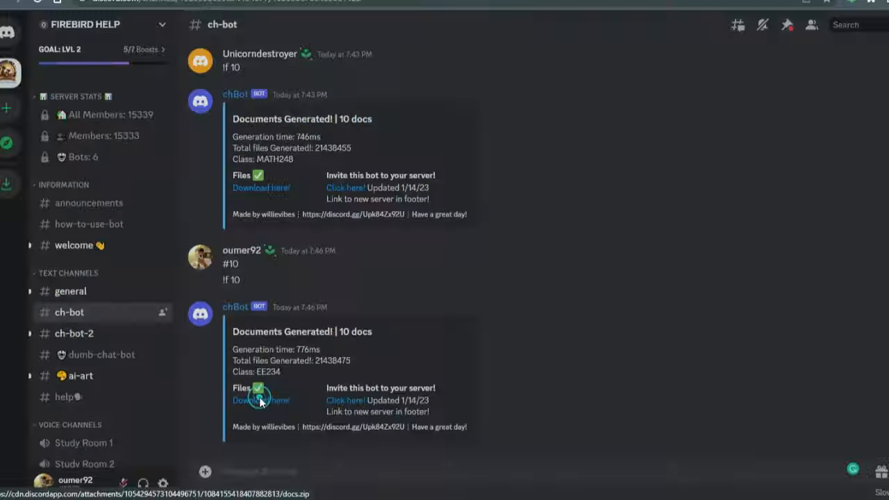
pyautogui.click(250, 400)
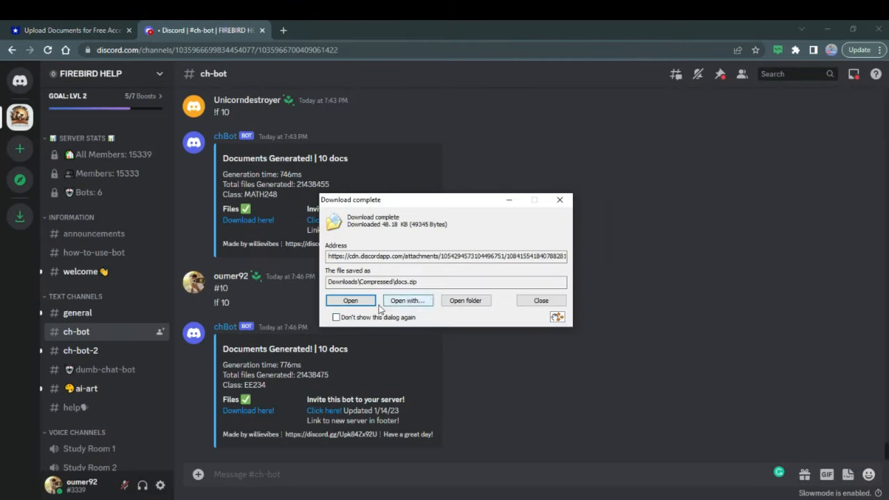
pyautogui.click(350, 300)
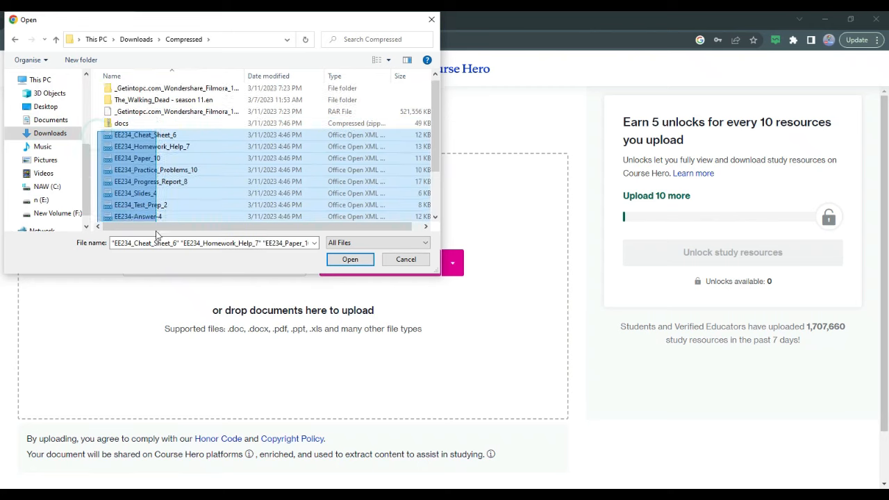
pyautogui.click(350, 260)
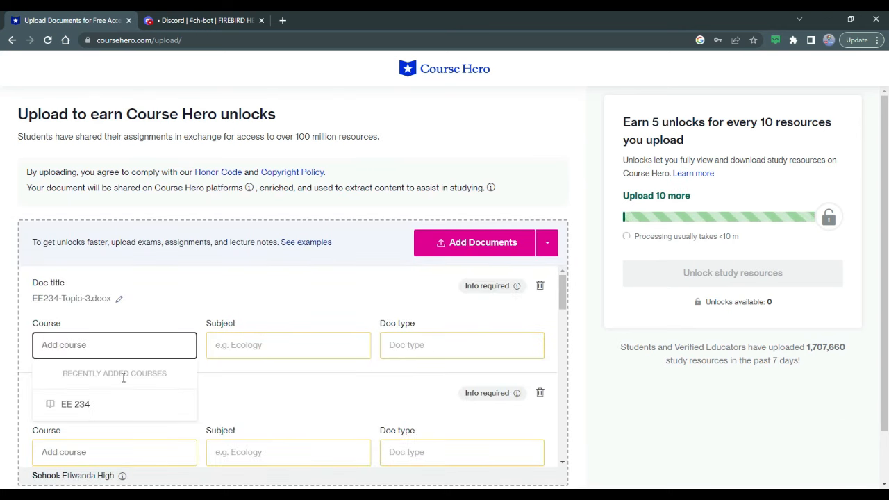
# Step: Tag the uploads with course EE 234, subject Earnings Per Share and Assignment type so they are Accepted
pyautogui.click(72, 405)
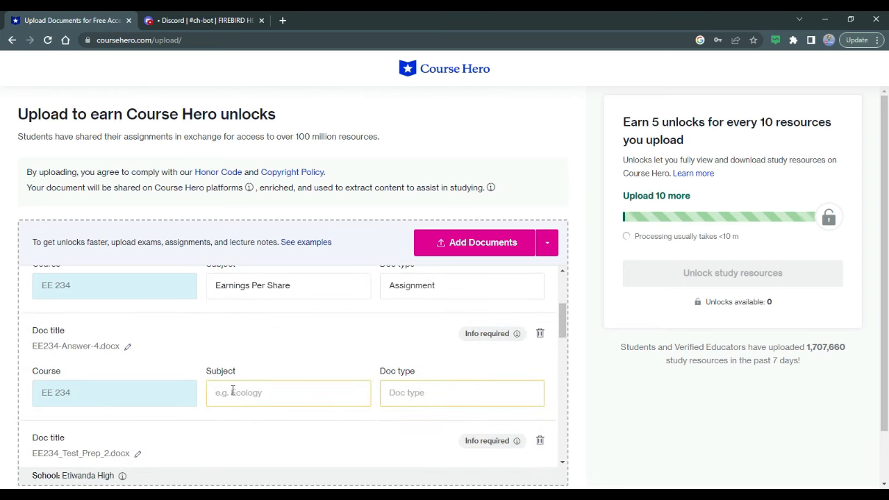
pyautogui.write('er Shar')
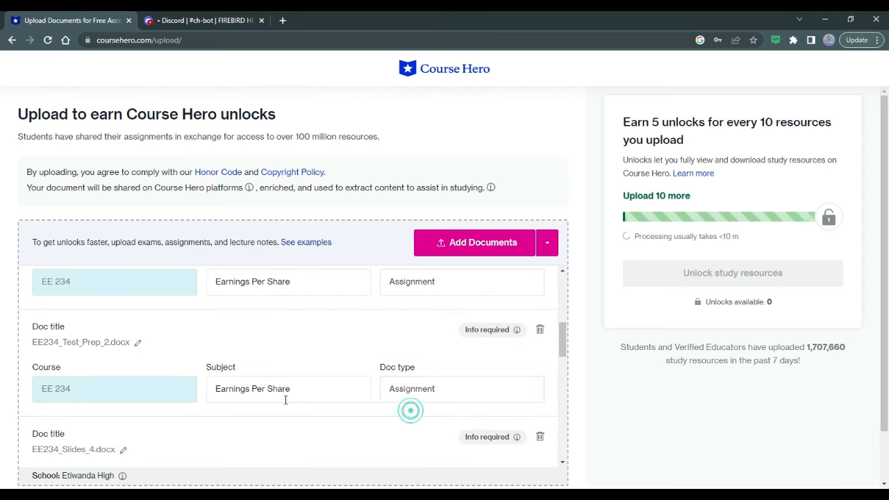
pyautogui.write('e')
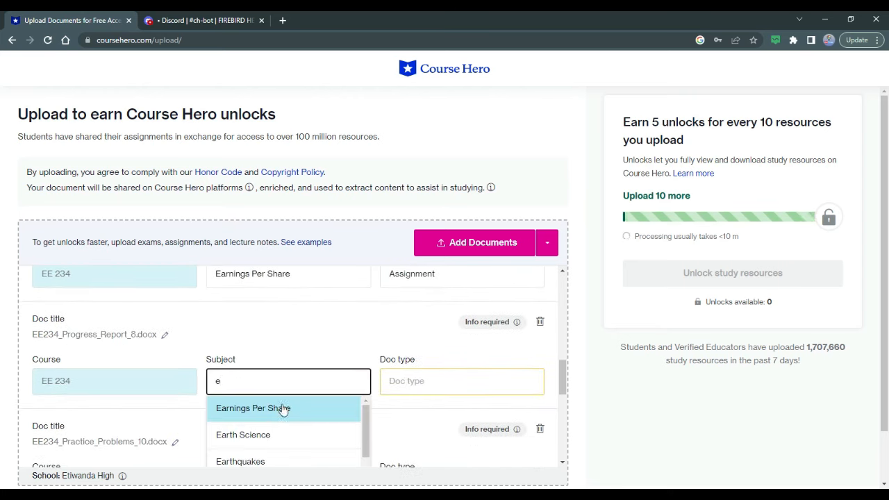
pyautogui.click(253, 408)
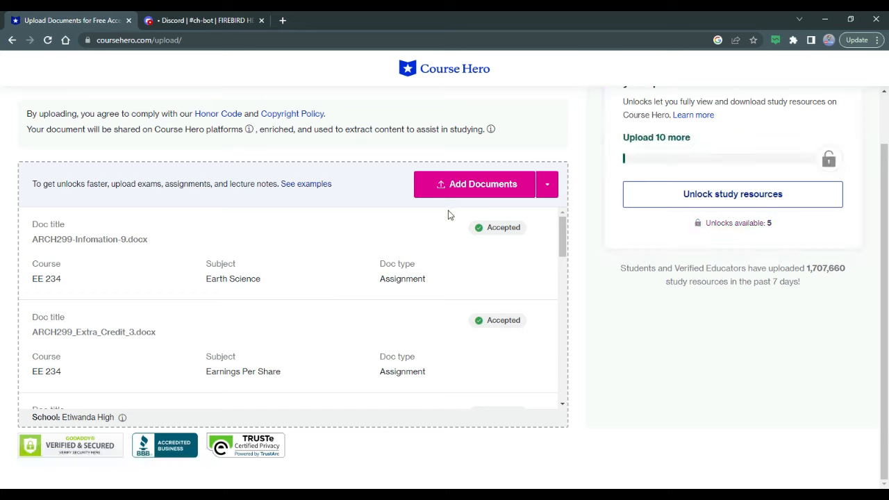
# Step: Search study resources and unlock the answer to the science and technology in society question
pyautogui.scroll(3)
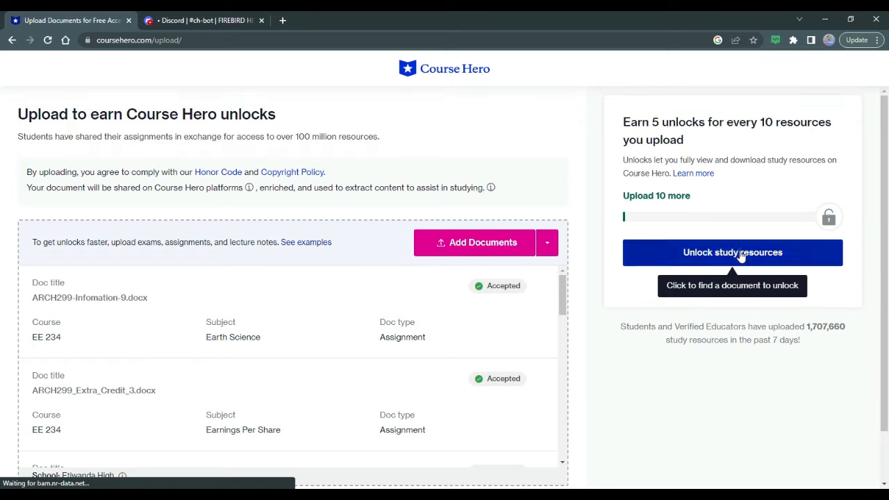
pyautogui.click(732, 252)
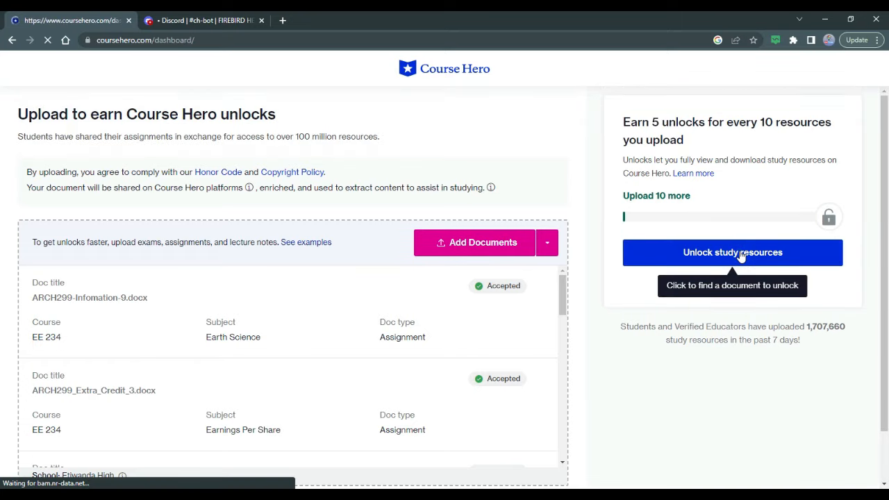
pyautogui.click(732, 253)
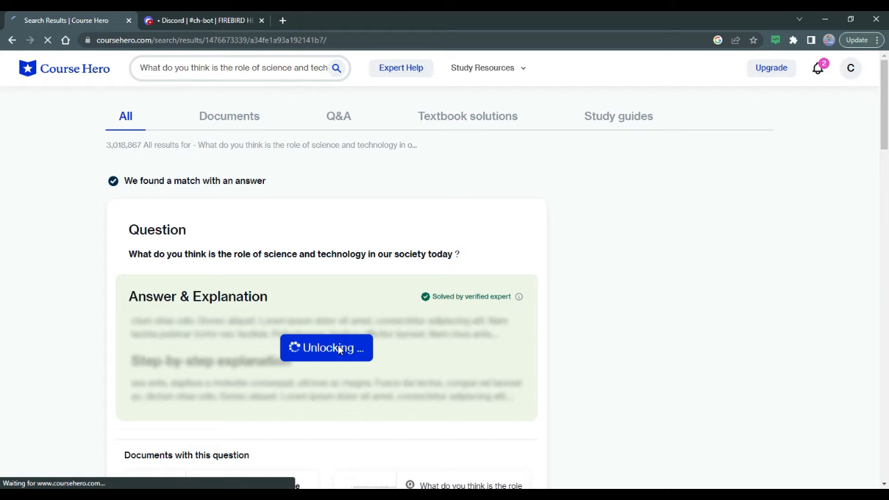
pyautogui.click(326, 347)
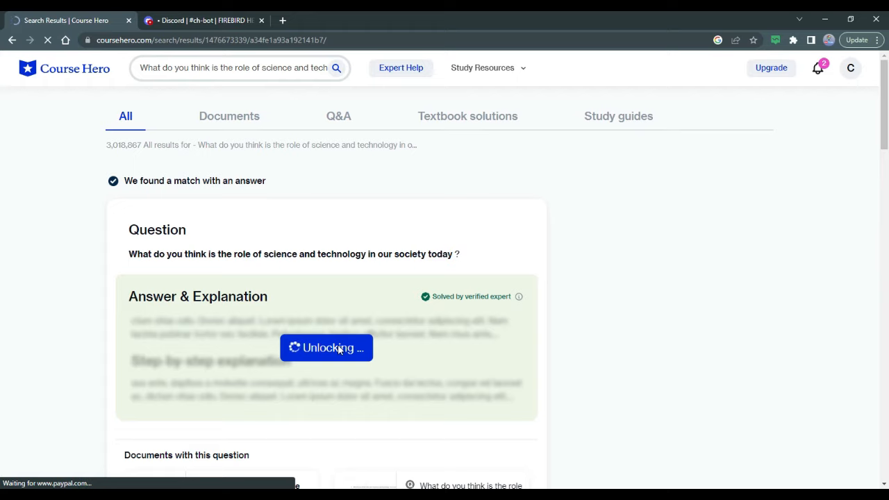